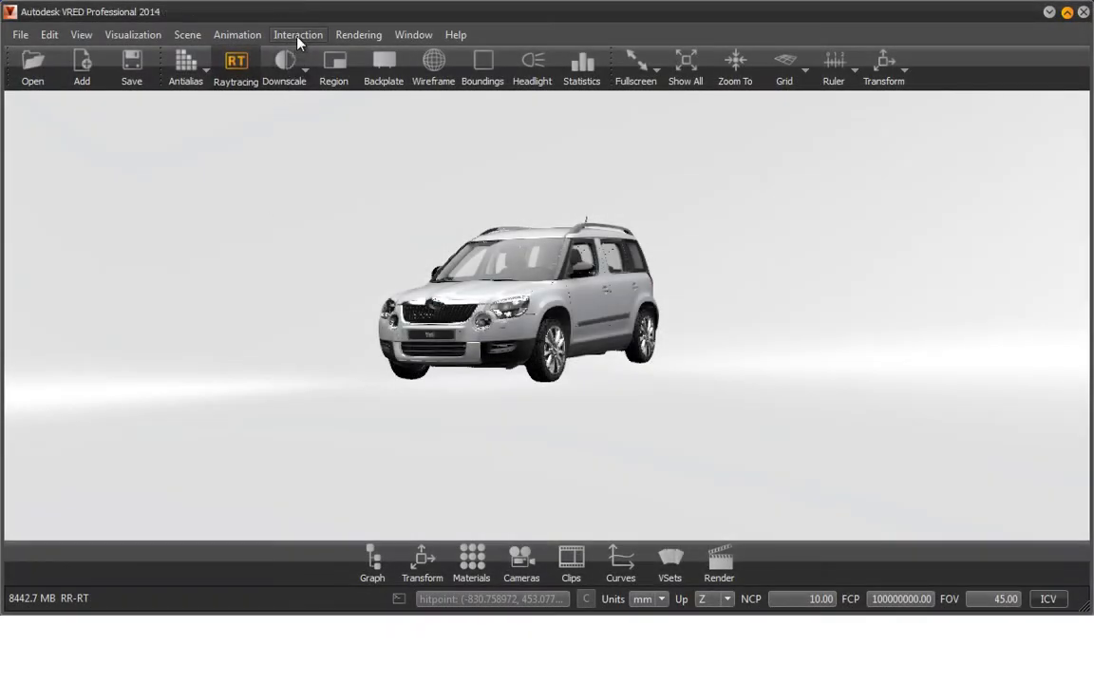
Open the Clipping panel from the Interaction menu
{"action": "left_click", "coordinate": [298, 34]}
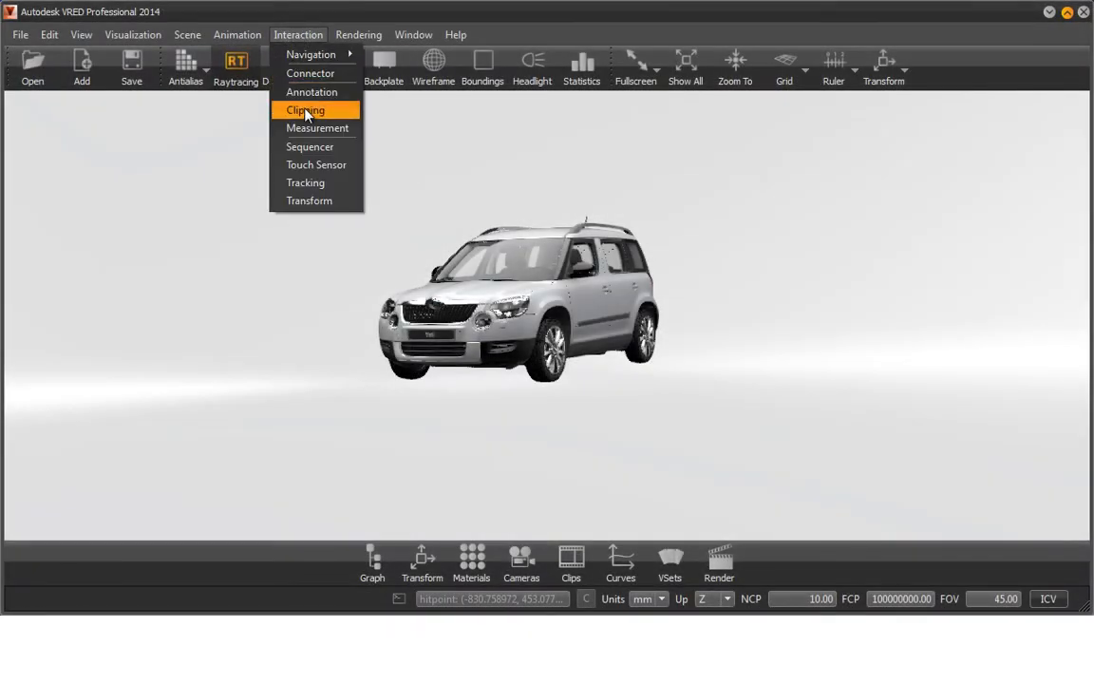
{"action": "left_click", "coordinate": [303, 110]}
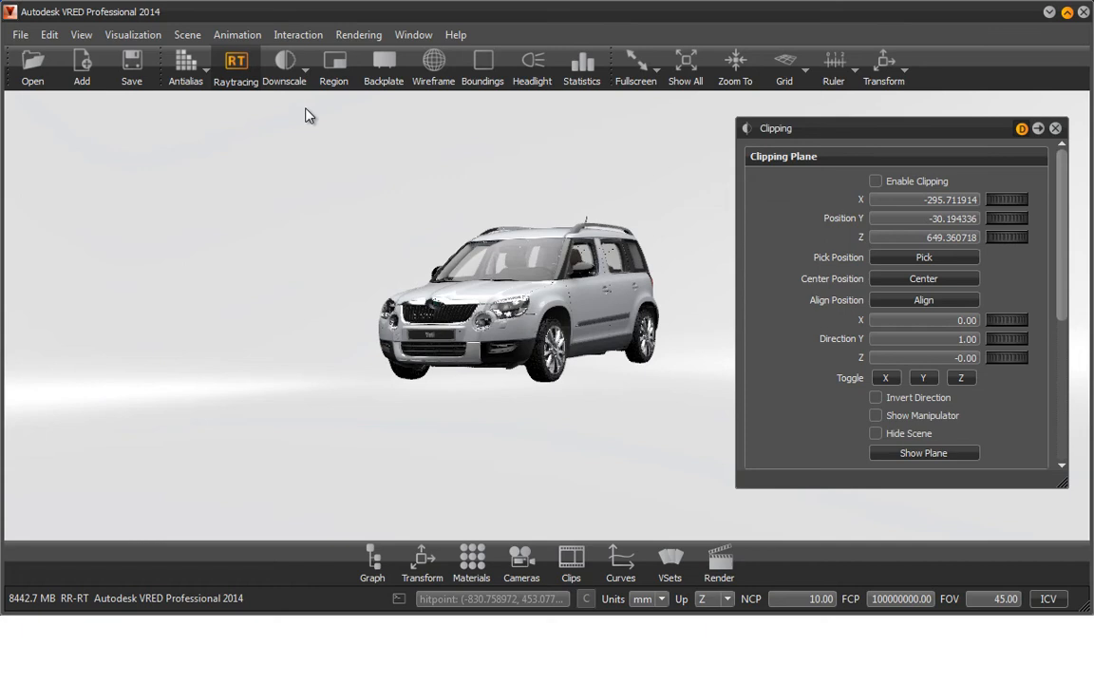
{"action": "mouse_move", "coordinate": [264, 72]}
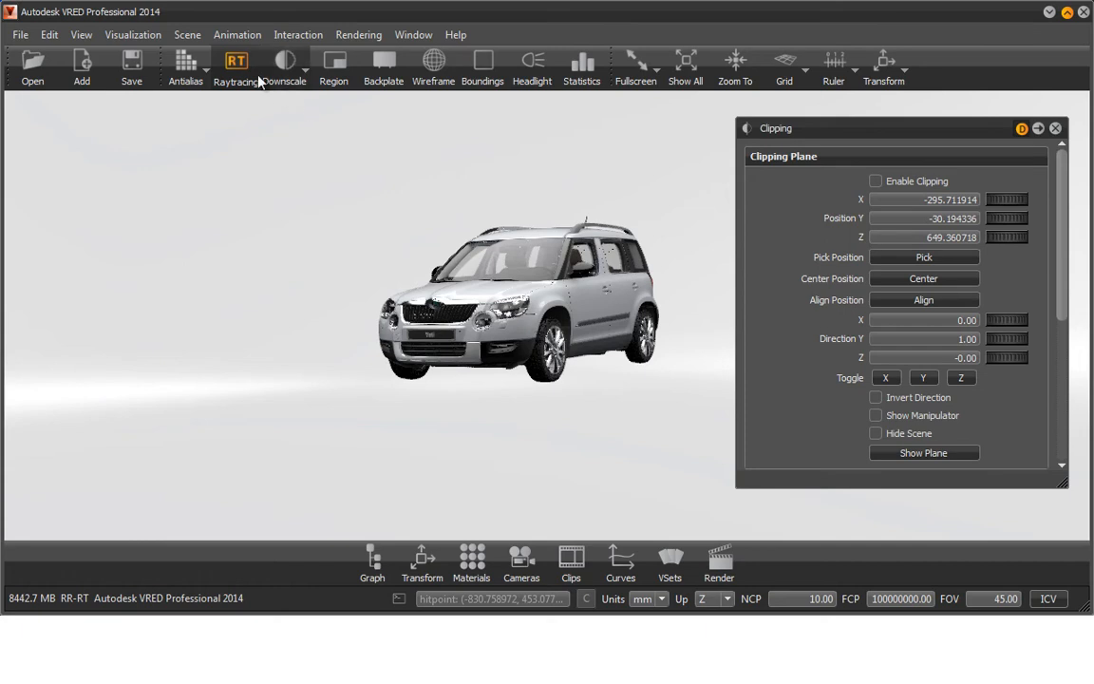
Show the Scenegraph and enable clipping to slice open the Skoda Yeti's engine and cabin
{"action": "left_click", "coordinate": [371, 560]}
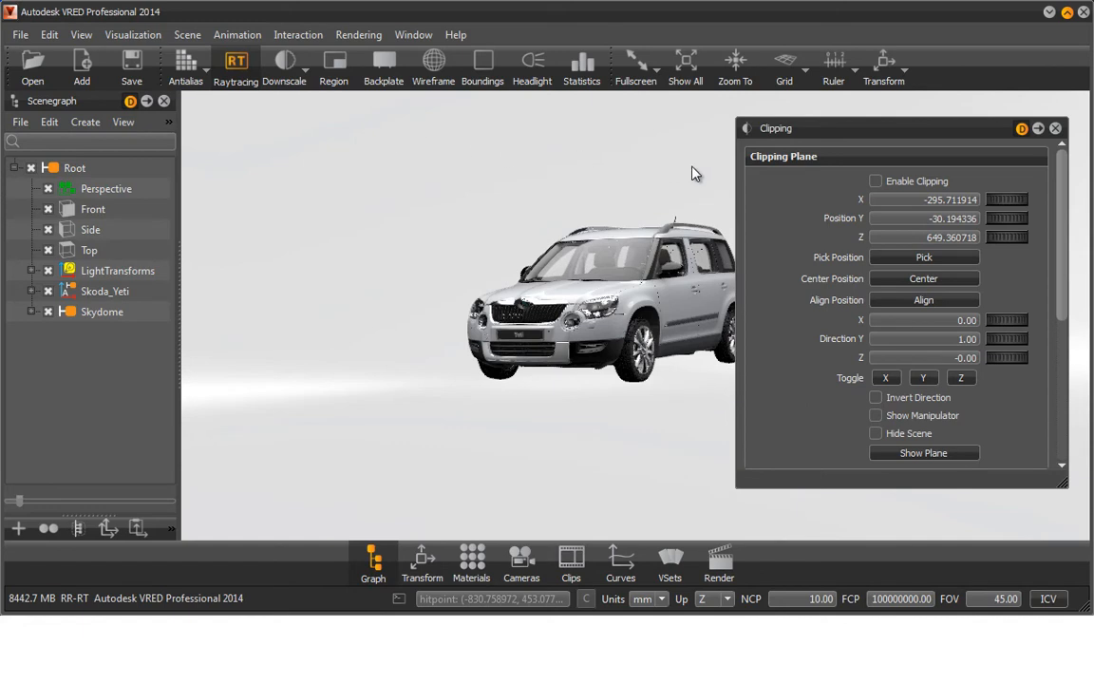
{"action": "left_click", "coordinate": [875, 182]}
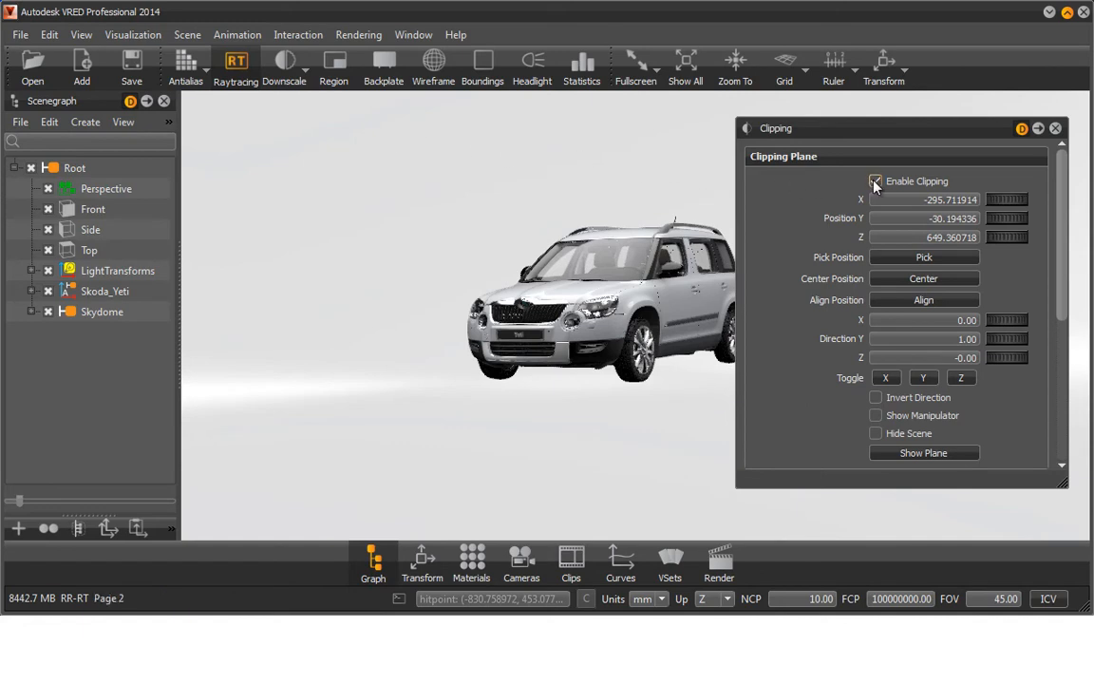
{"action": "left_click", "coordinate": [875, 180]}
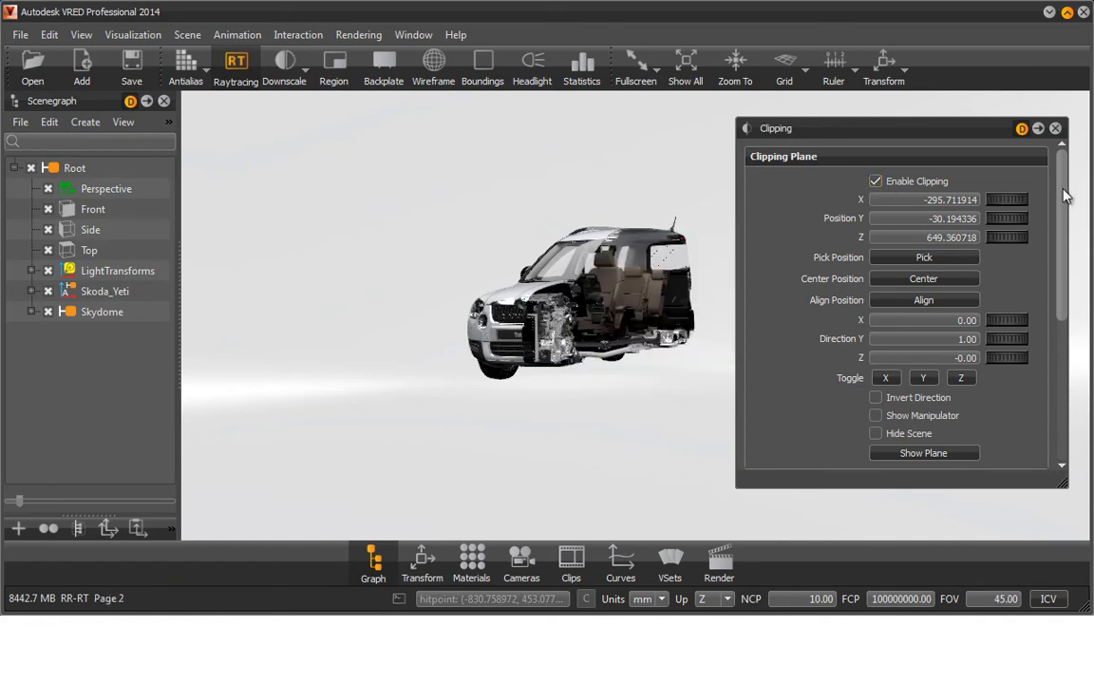
{"action": "scroll", "scroll_direction": "down", "scroll_amount": 3}
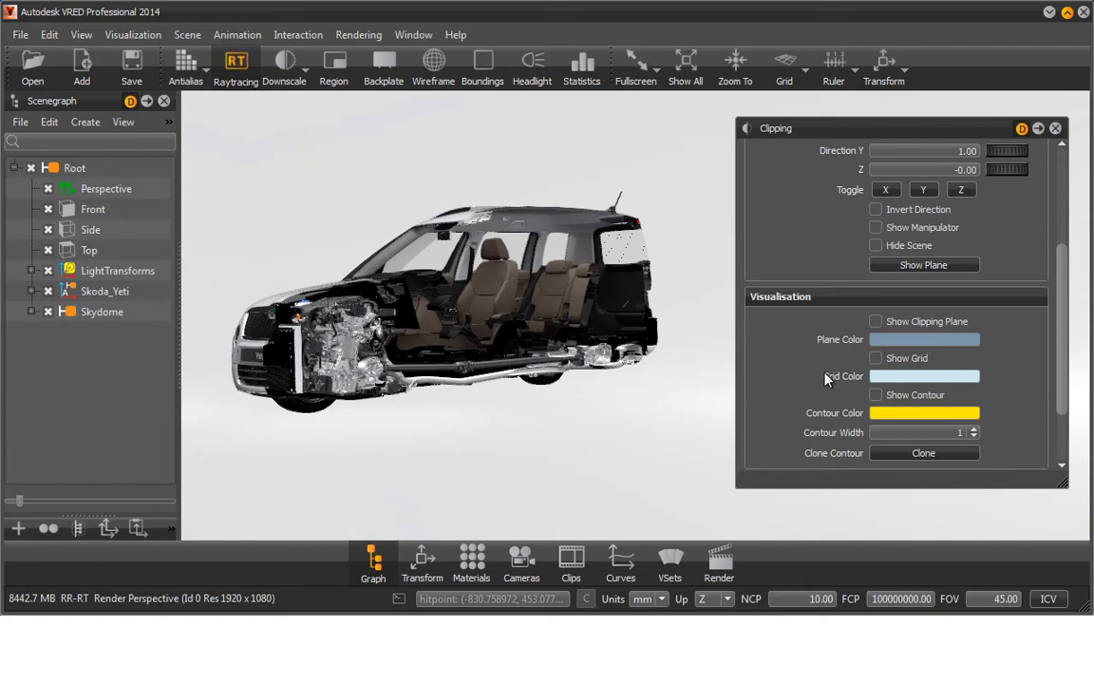
Show the section contour, clone it, close the panel, and select the Clipping Contour geometry
{"action": "left_click", "coordinate": [874, 394]}
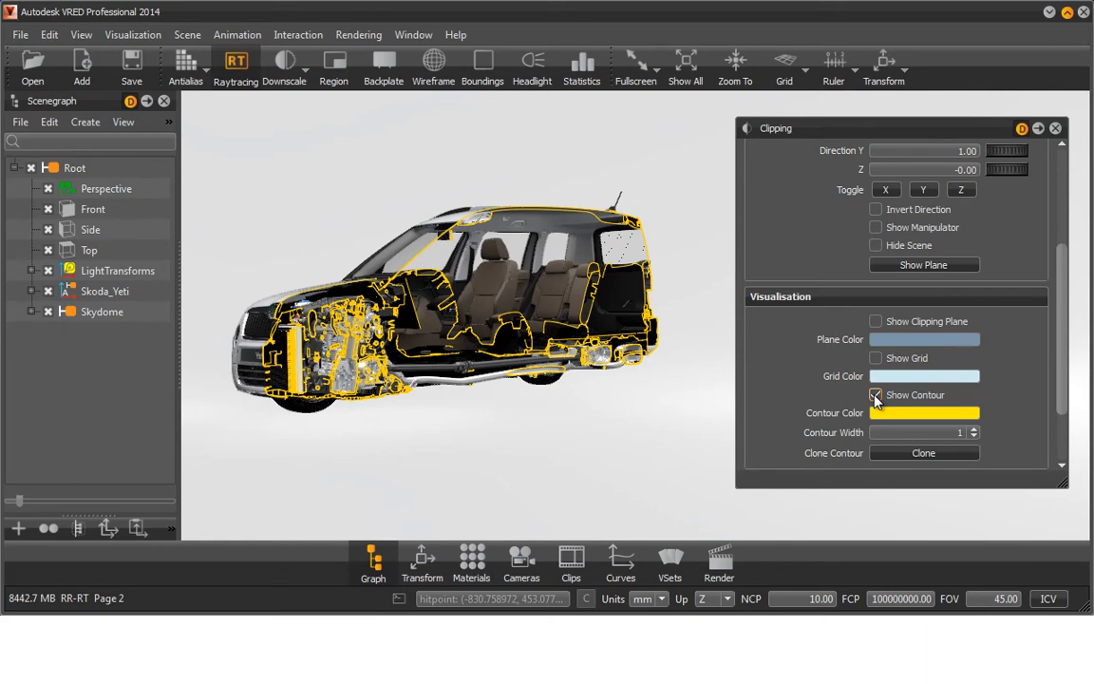
{"action": "left_click", "coordinate": [875, 394]}
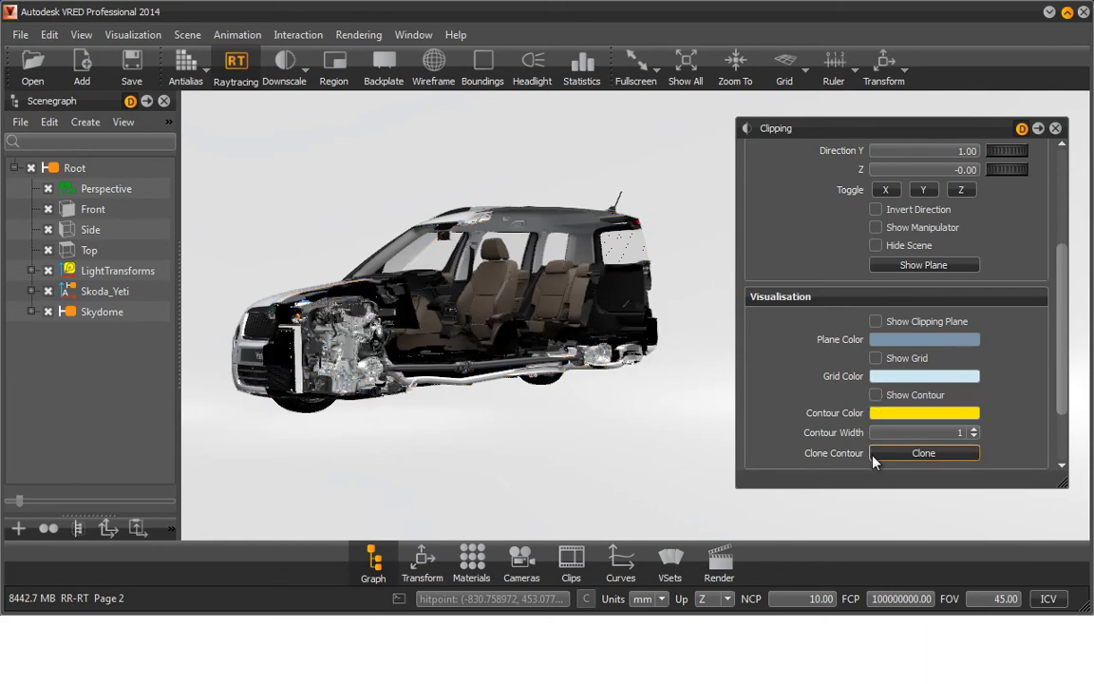
{"action": "left_click", "coordinate": [936, 453]}
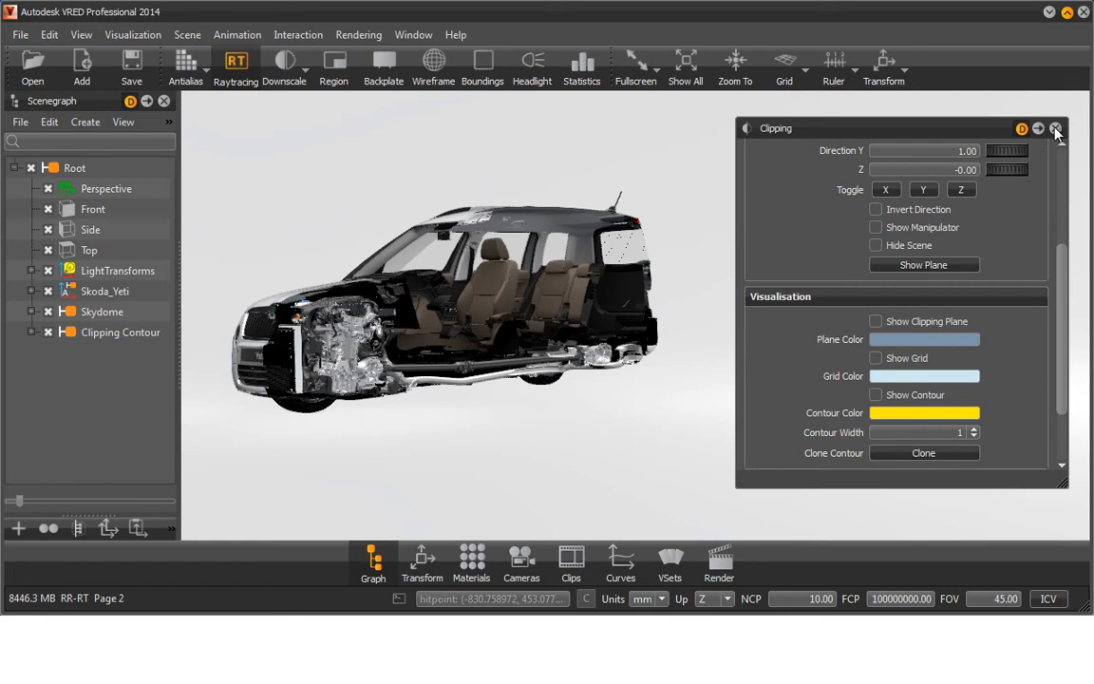
{"action": "left_click", "coordinate": [1083, 129]}
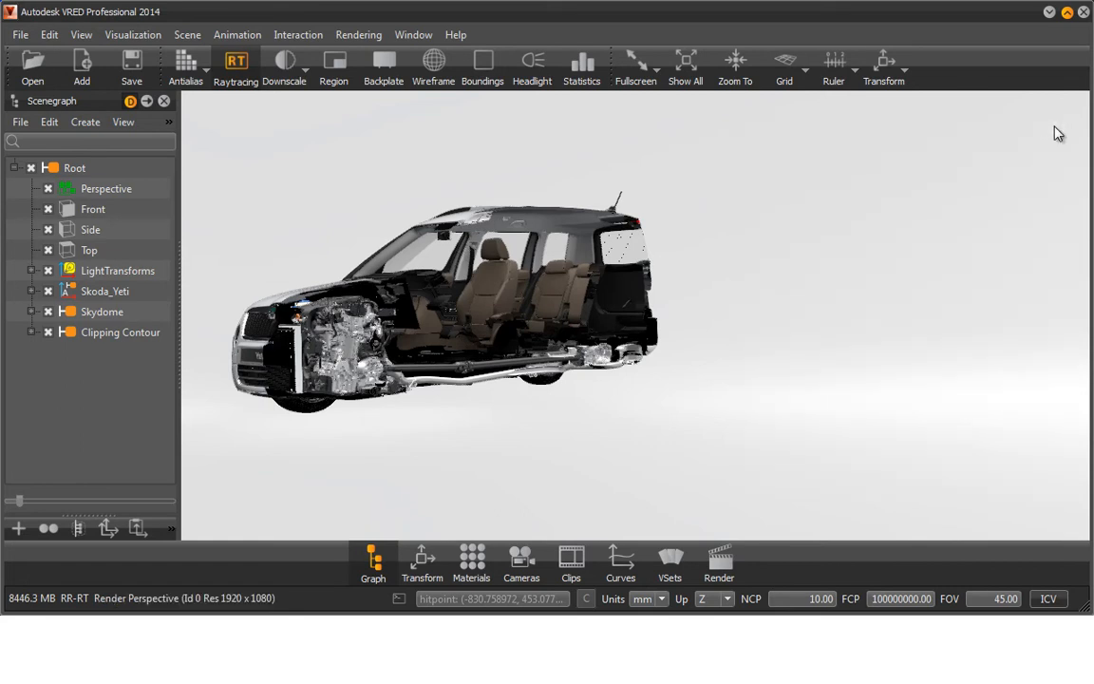
{"action": "mouse_move", "coordinate": [120, 342]}
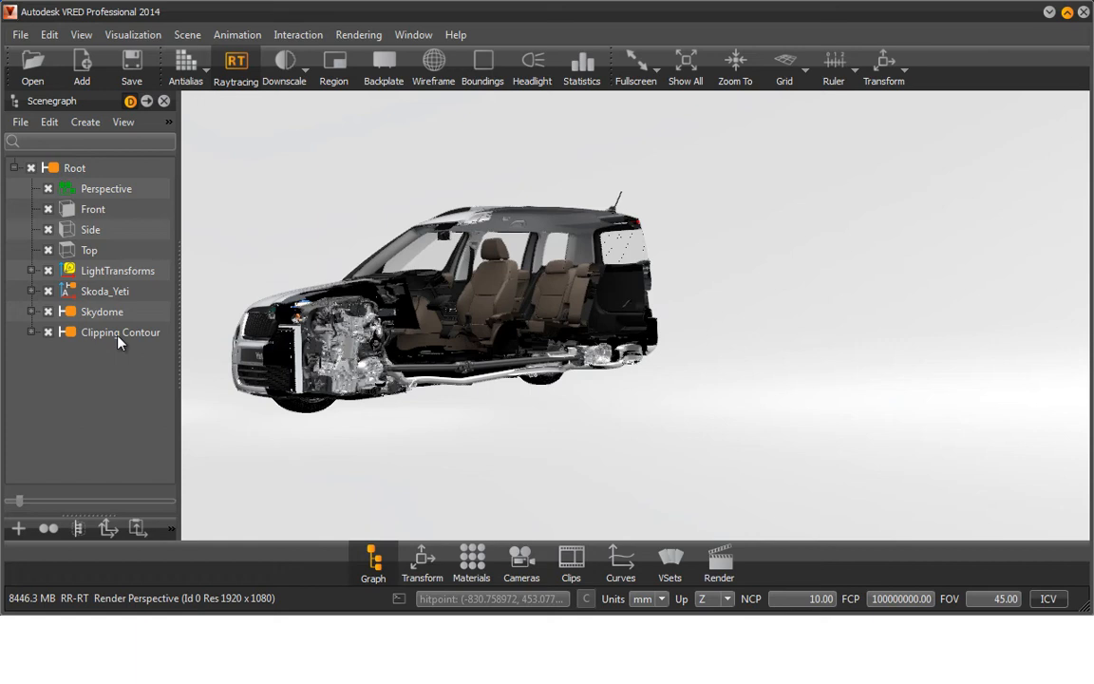
{"action": "left_click", "coordinate": [32, 333]}
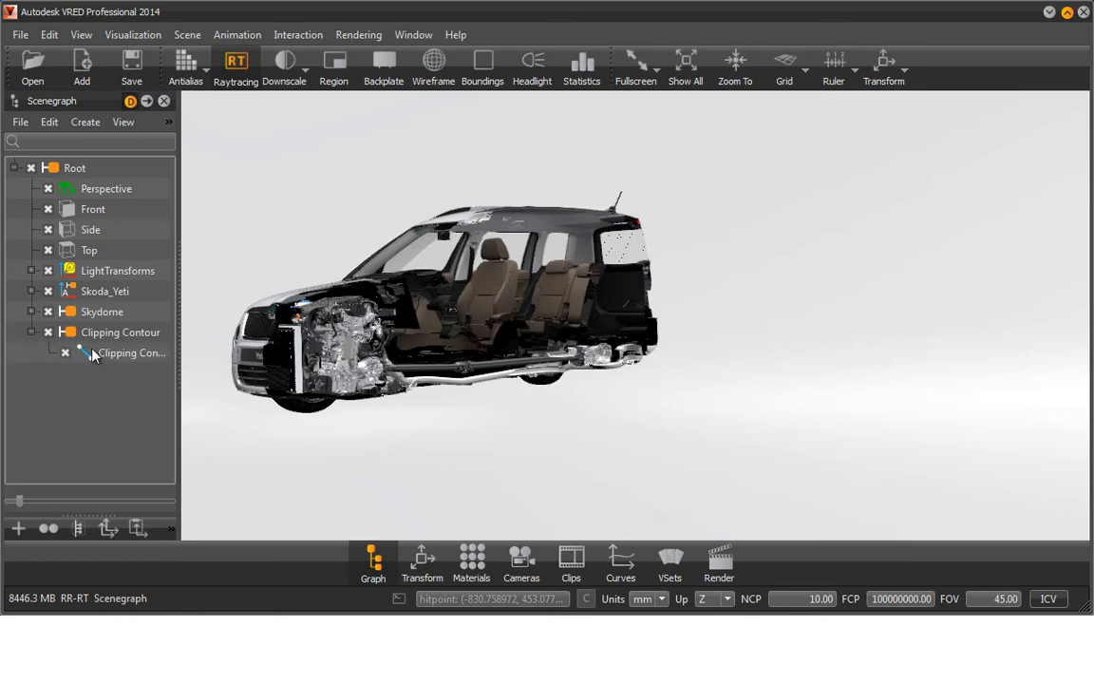
{"action": "left_click", "coordinate": [131, 352]}
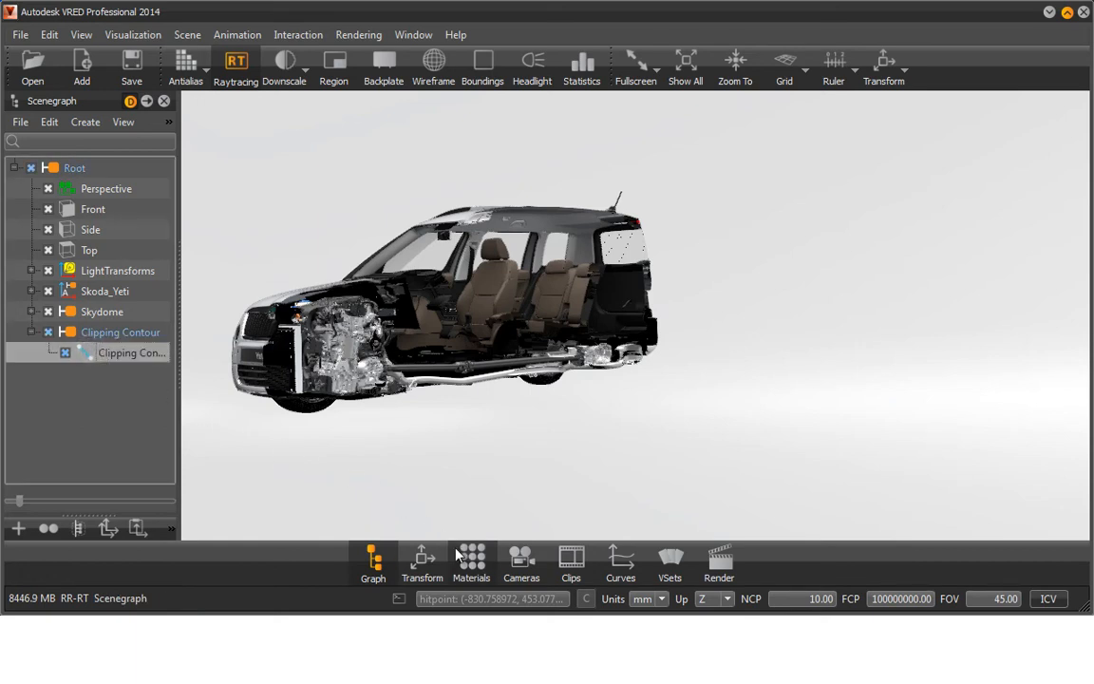
Create plastic material PlasticMaterial9 with a red diffuse colour
{"action": "left_click", "coordinate": [470, 558]}
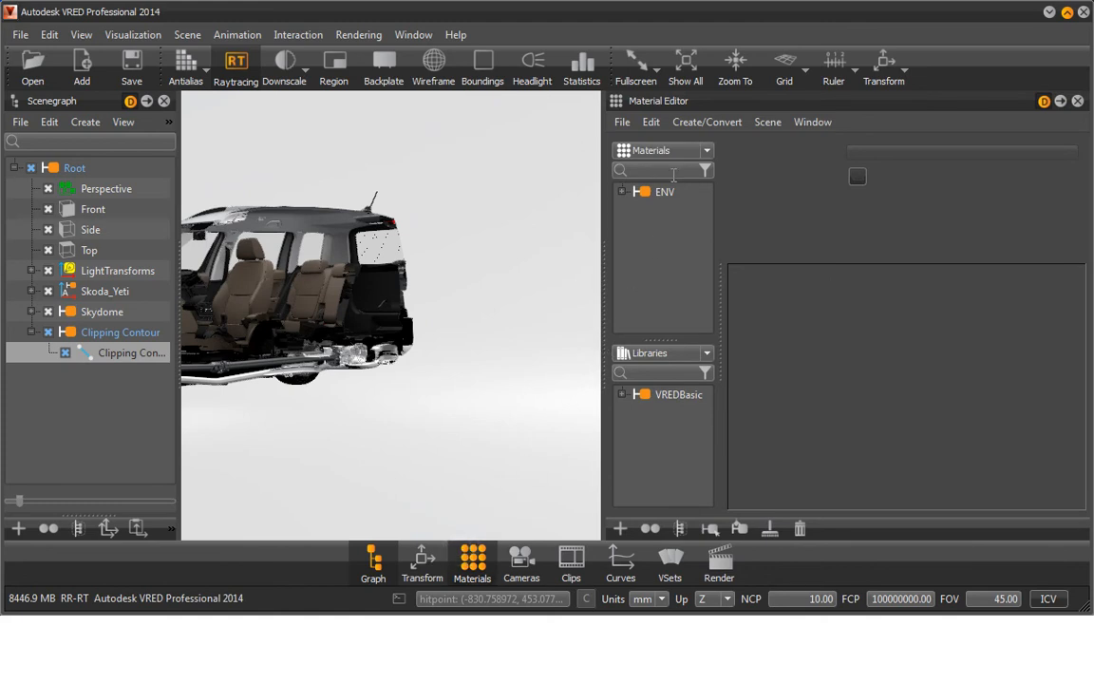
{"action": "left_click", "coordinate": [706, 122]}
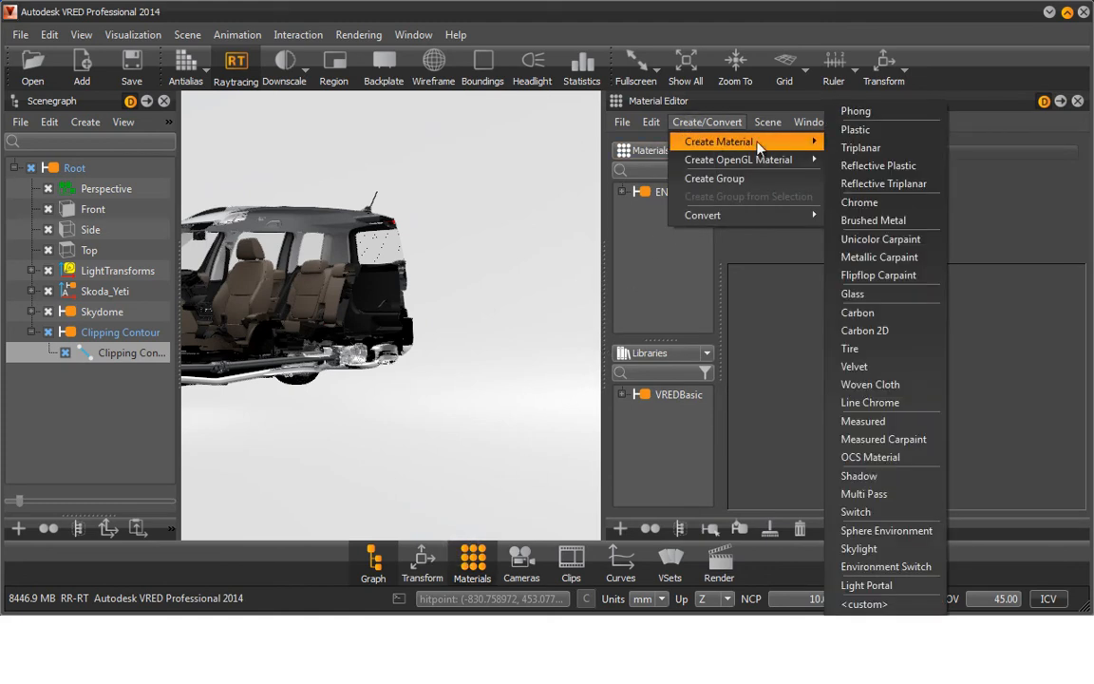
{"action": "left_click", "coordinate": [855, 129]}
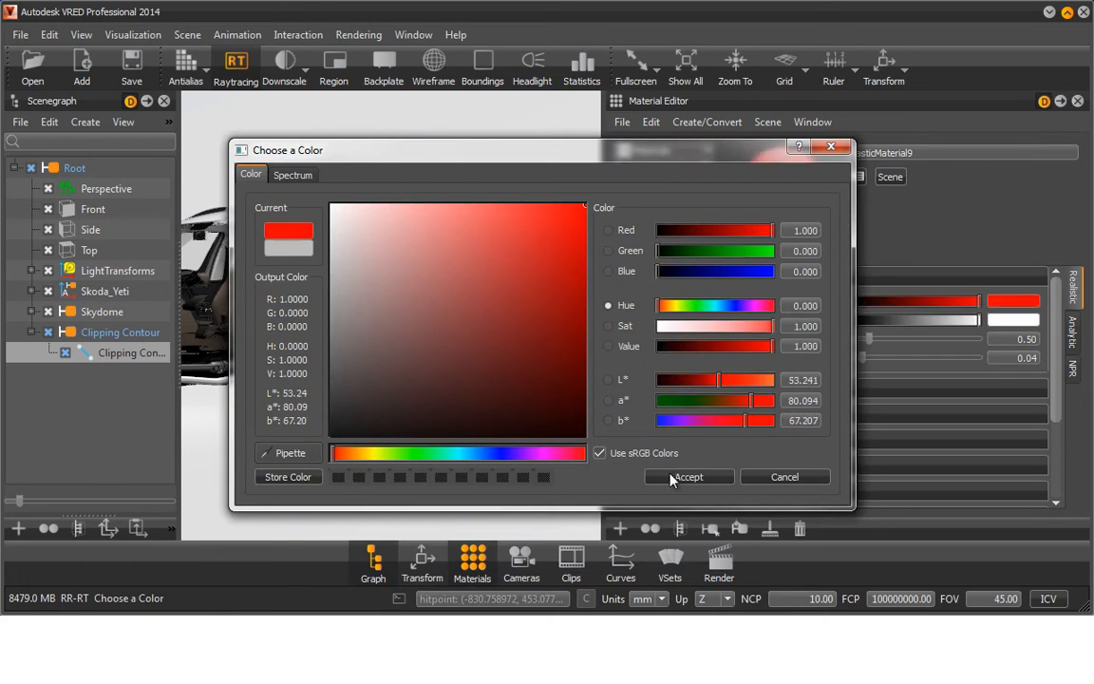
{"action": "left_click", "coordinate": [688, 476]}
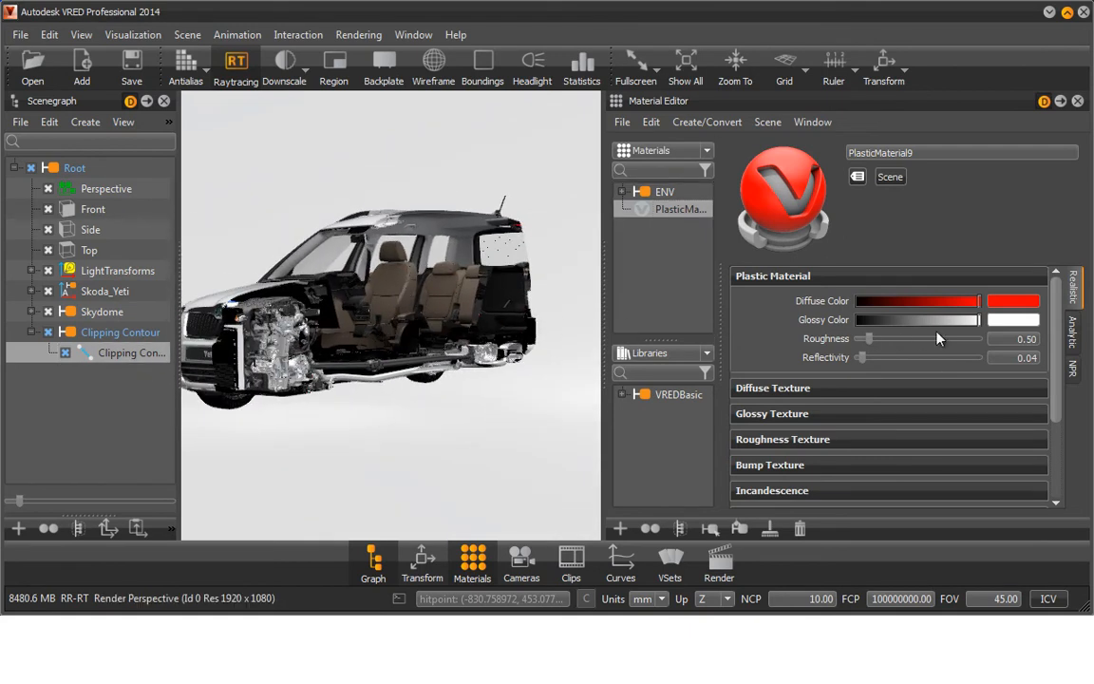
Set PlasticMaterial9's Line Tube Radius to 7.40 so the contour renders as red tubes
{"action": "scroll", "scroll_direction": "down", "scroll_amount": 3}
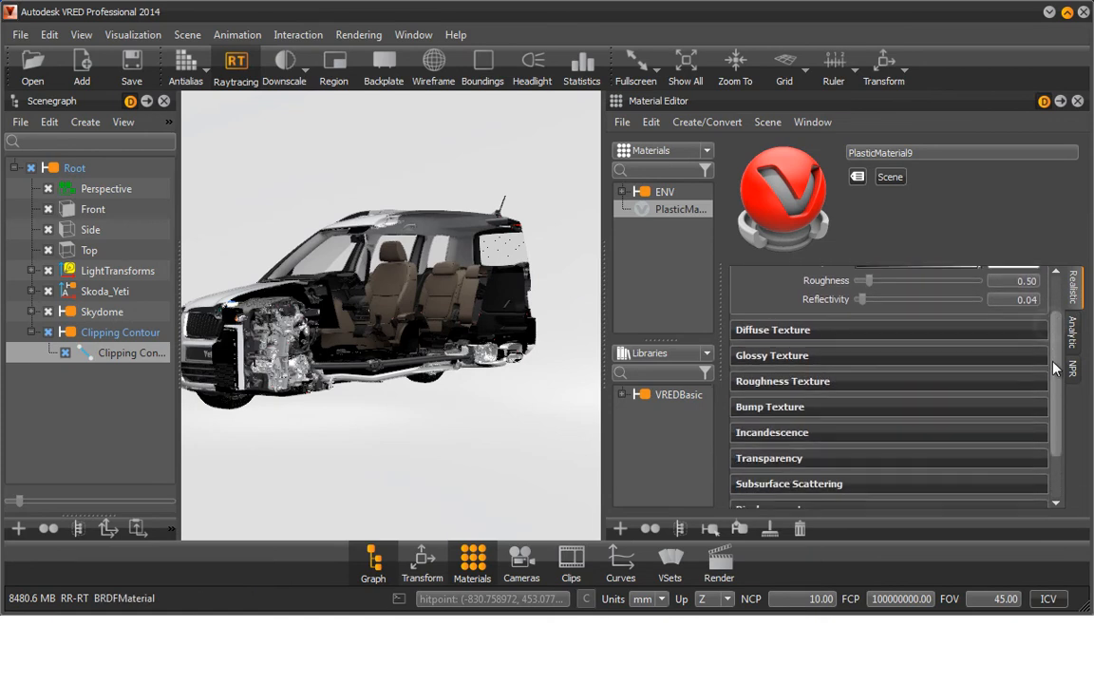
{"action": "scroll", "scroll_direction": "down", "scroll_amount": 3}
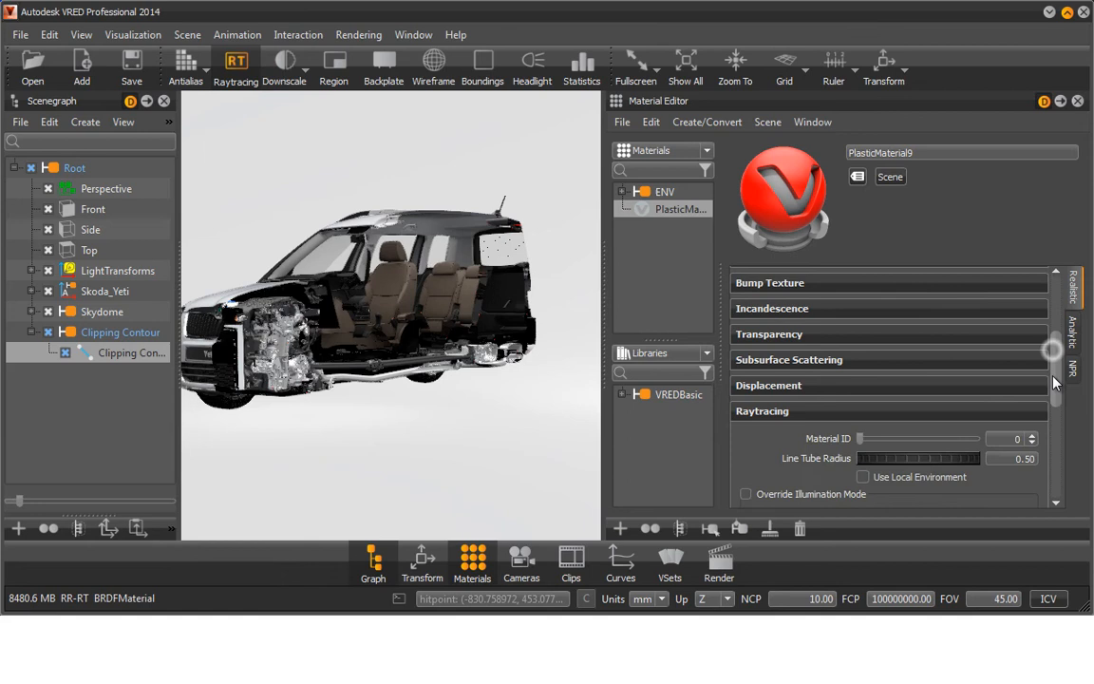
{"action": "scroll", "scroll_direction": "down", "scroll_amount": 3}
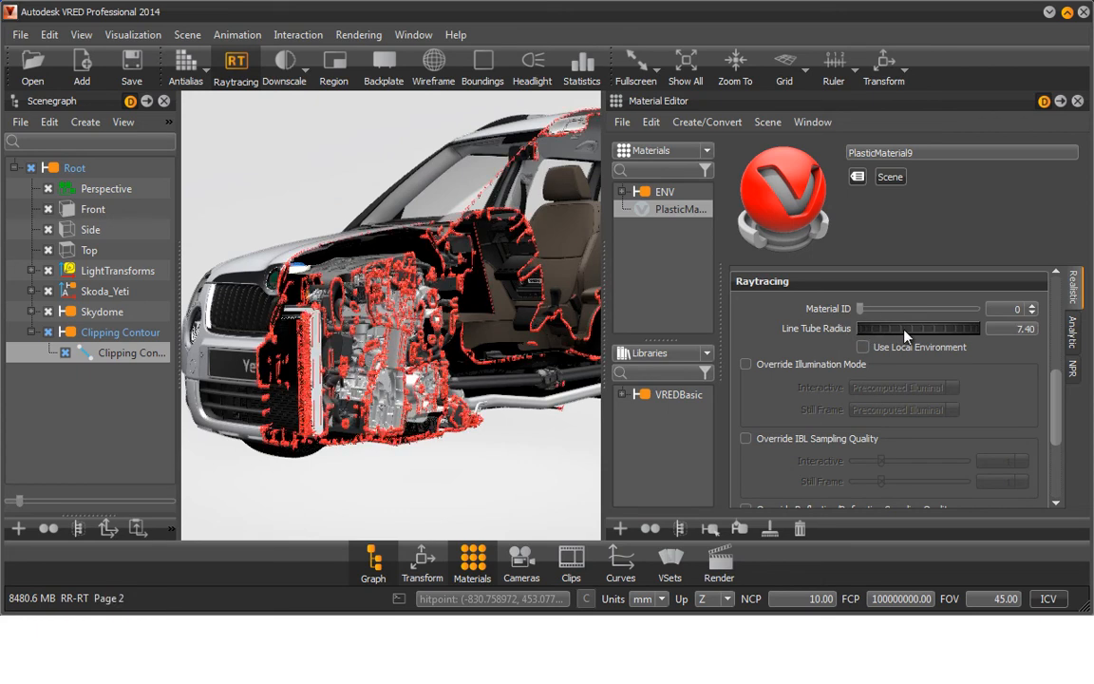
{"action": "mouse_move", "coordinate": [609, 376]}
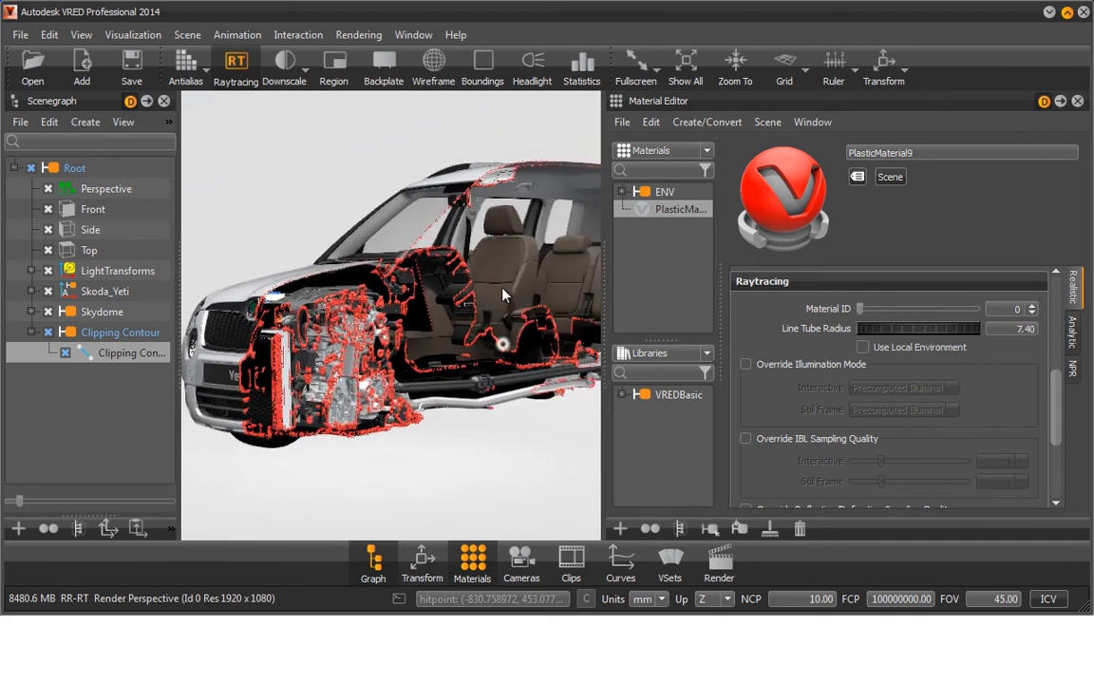
Orbit to the car's side and drag the red Clipping Contour away from the car
{"action": "left_click_drag", "start_coordinate": [503, 294], "coordinate": [475, 326]}
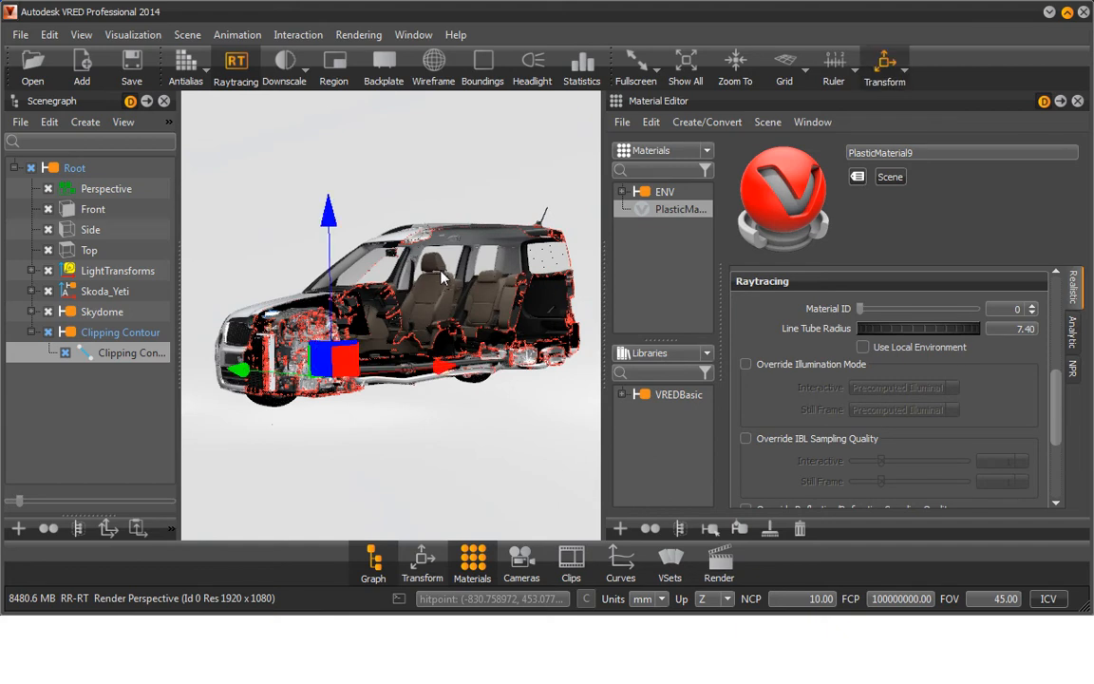
{"action": "left_click_drag", "start_coordinate": [442, 278], "coordinate": [270, 323]}
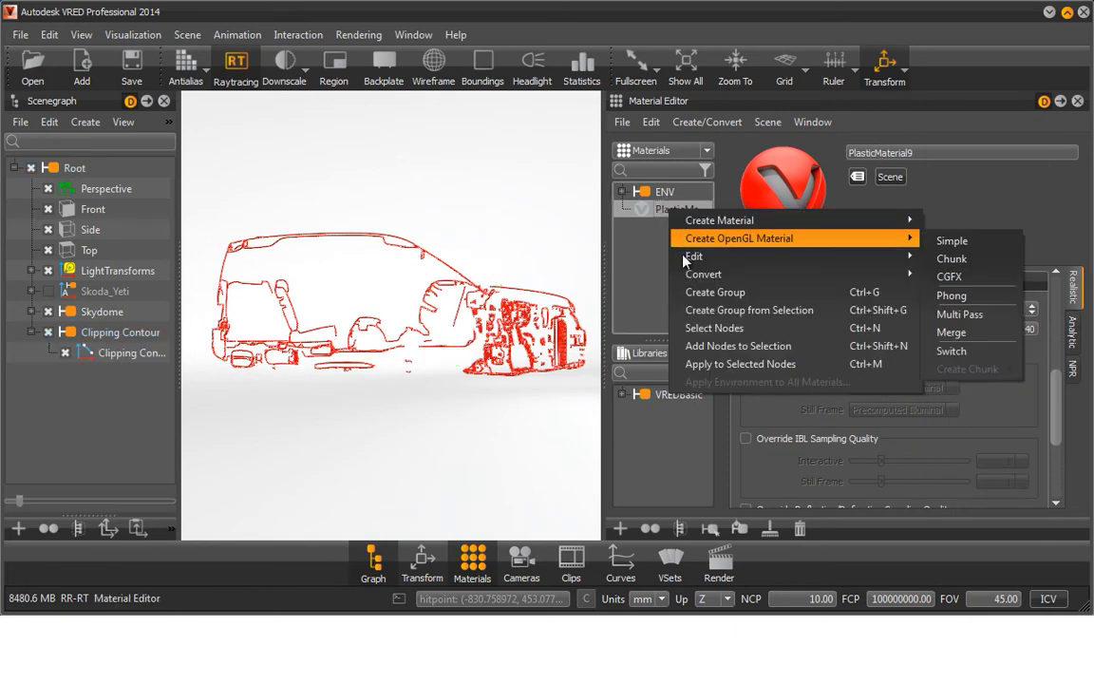
{"action": "mouse_move", "coordinate": [702, 273]}
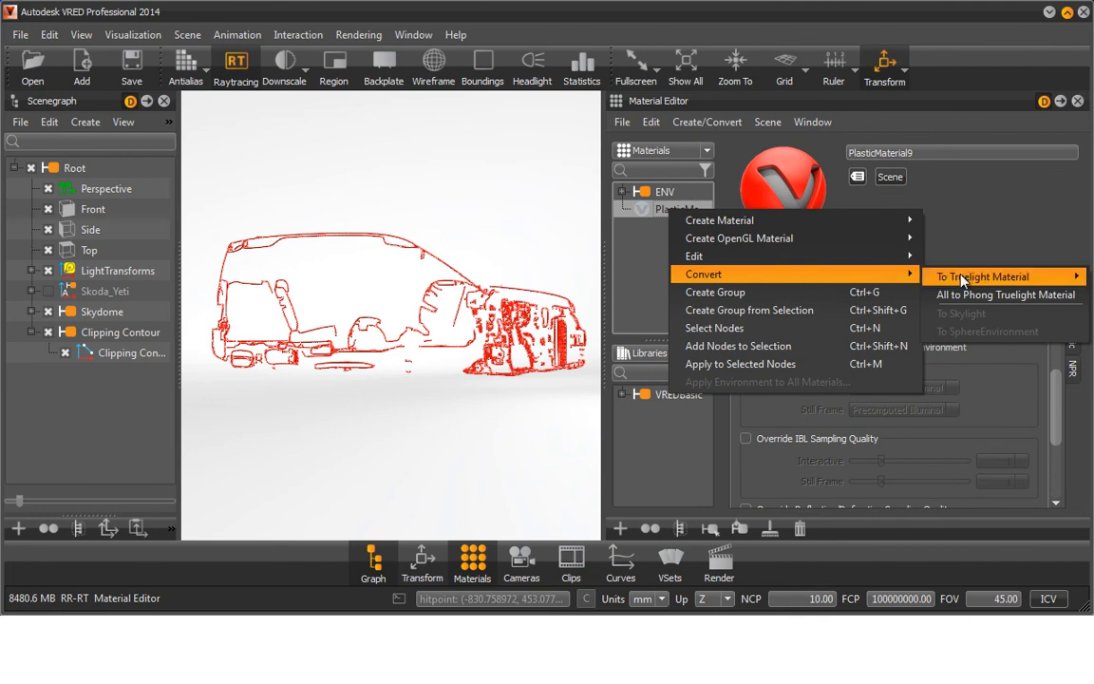